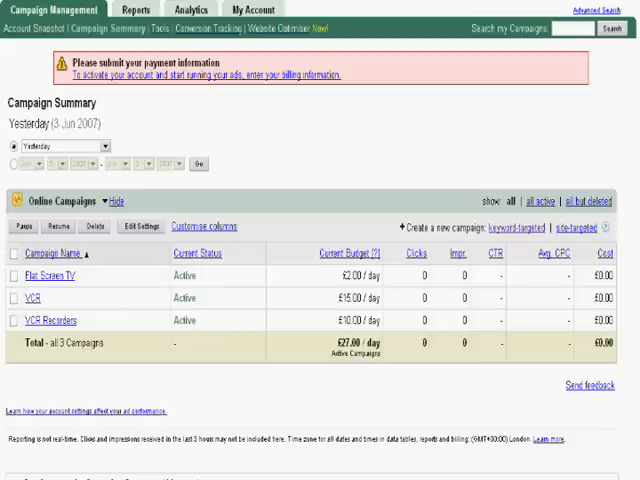
mouse_move(374, 74)
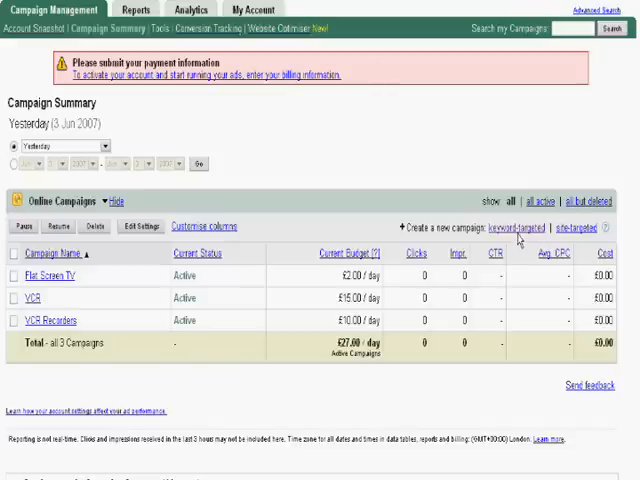
mouse_move(525, 232)
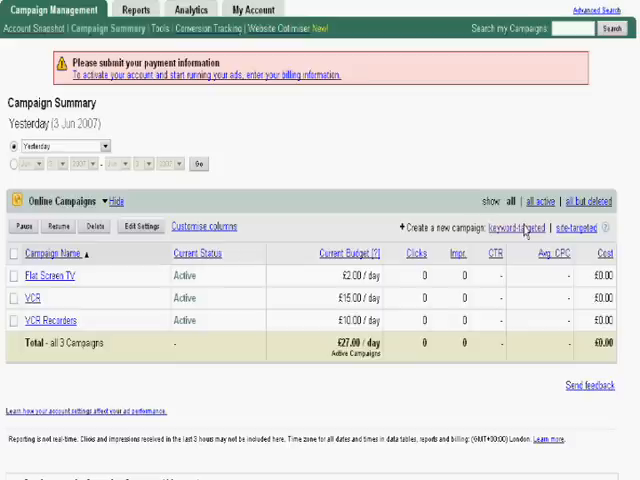
mouse_move(515, 225)
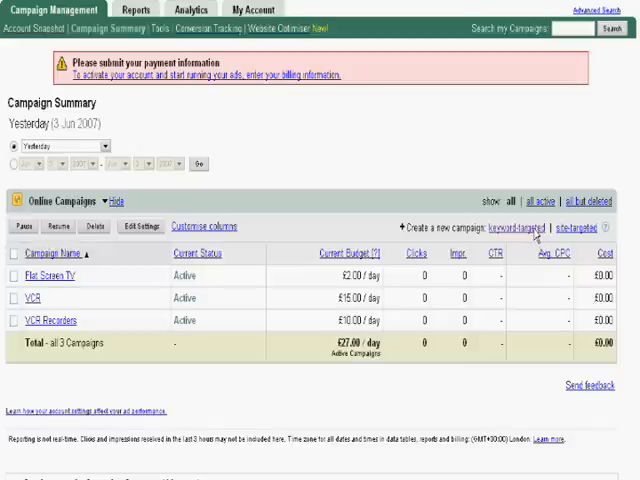
mouse_move(533, 233)
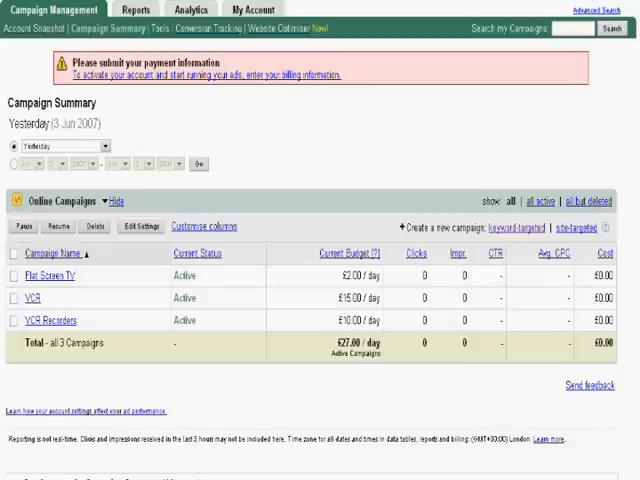
mouse_move(507, 301)
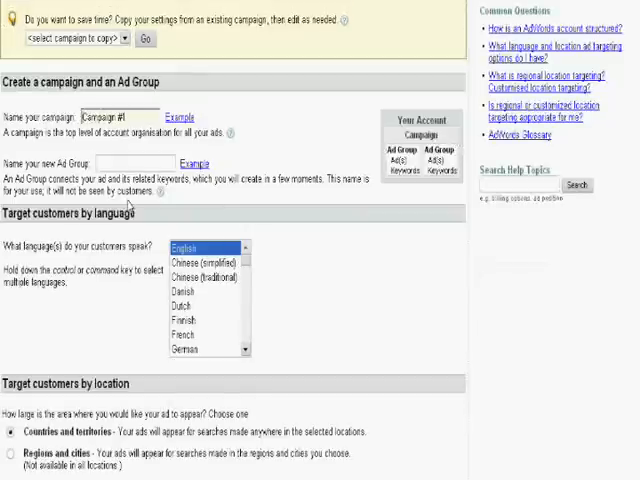
Replace the placeholder names with campaign 'DVD Recorders' and ad group 'Sony DVD Recorders'.
triple_click(120, 117)
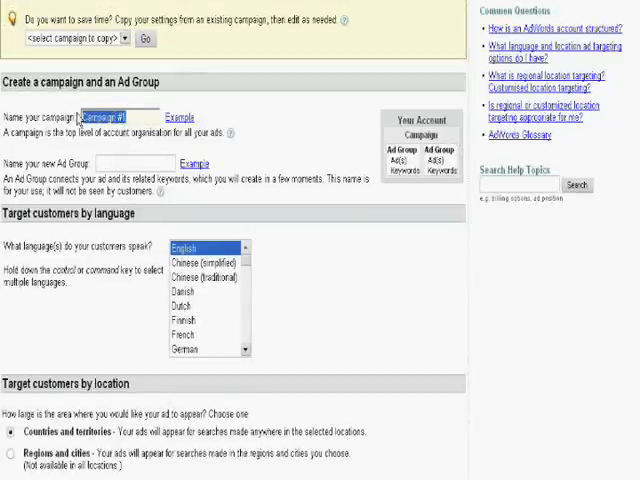
mouse_move(227, 197)
text(DVD Recorders)
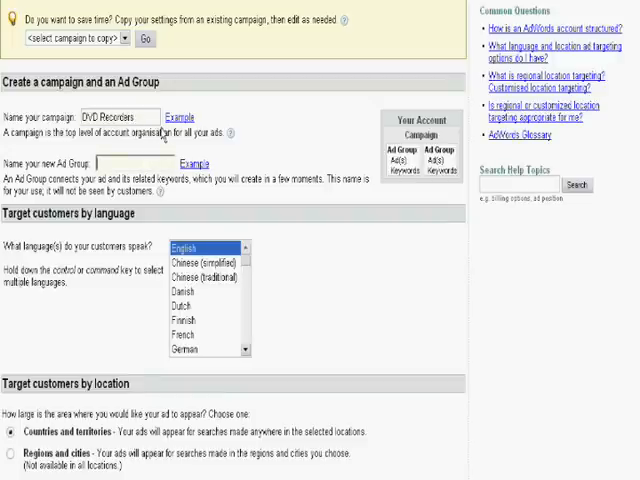
text(Sony)
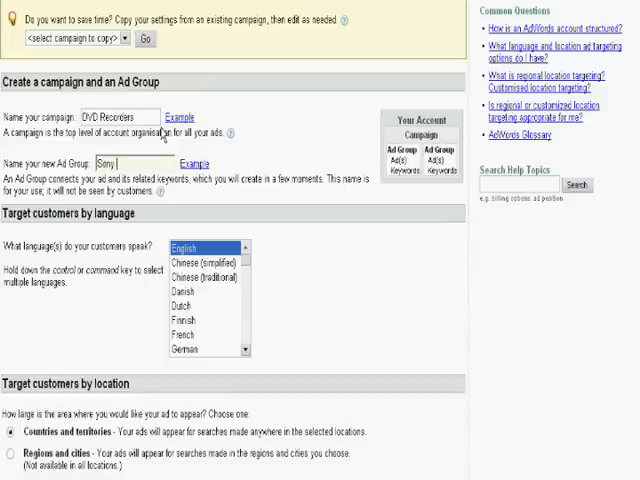
text(DVD Recorders)
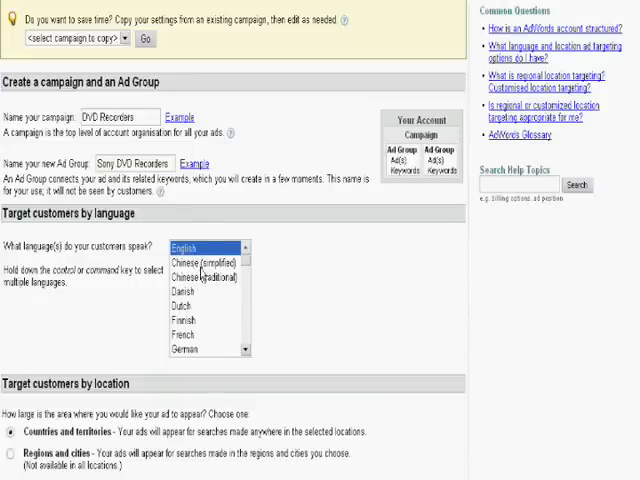
mouse_move(268, 242)
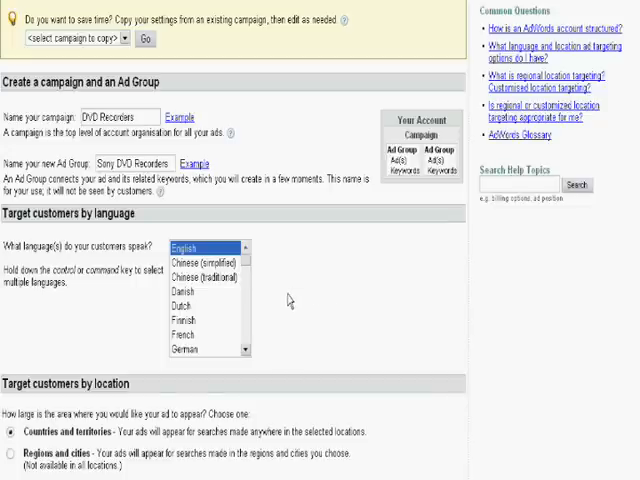
mouse_move(14, 218)
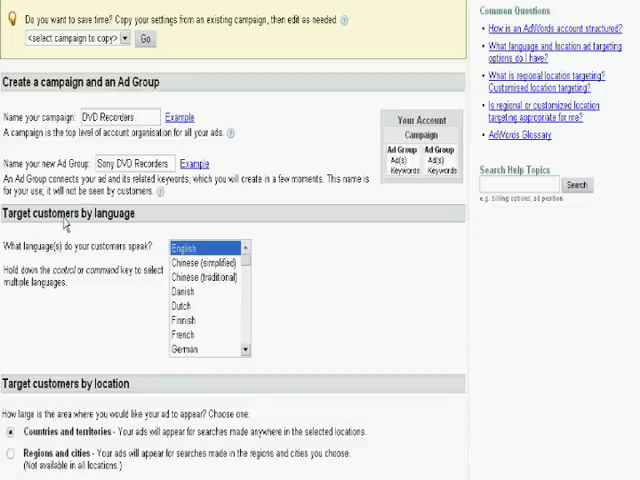
mouse_move(255, 300)
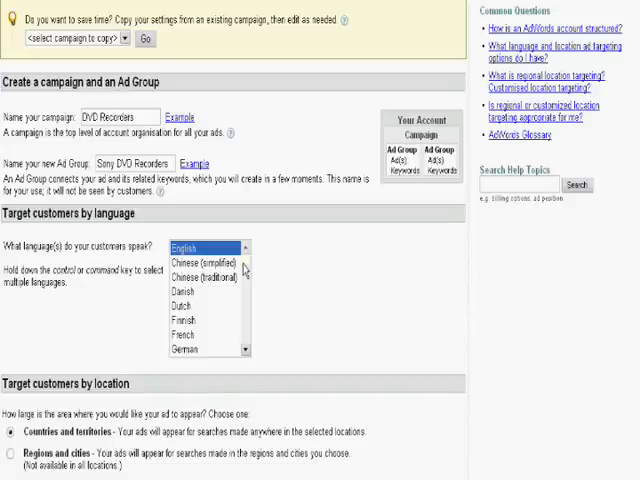
mouse_move(240, 278)
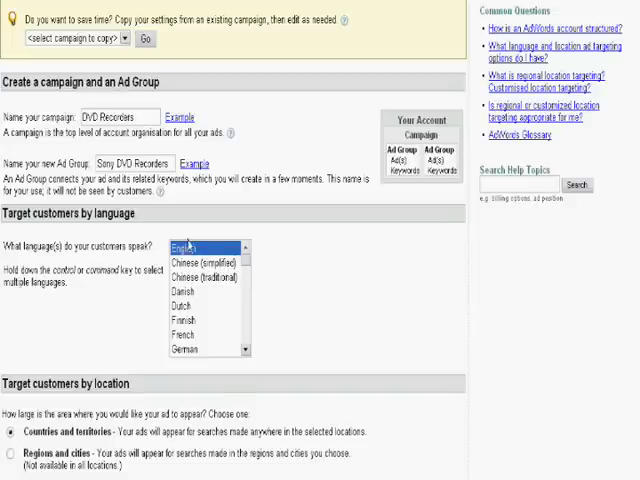
scroll(down, 3)
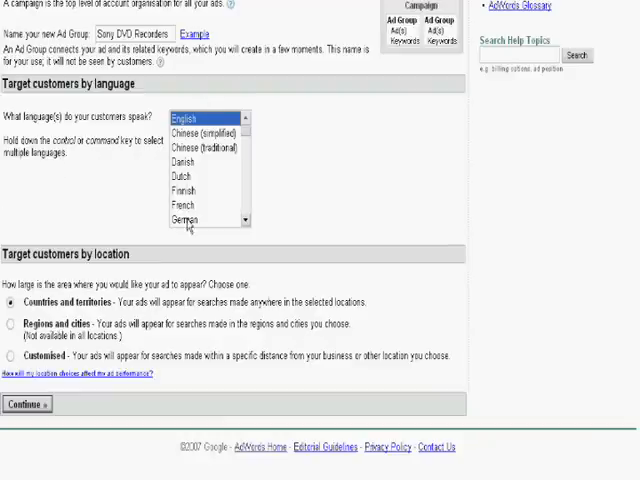
mouse_move(188, 180)
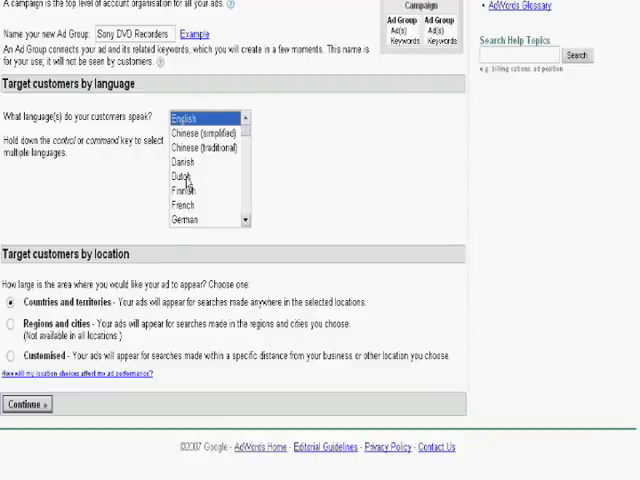
click(185, 176)
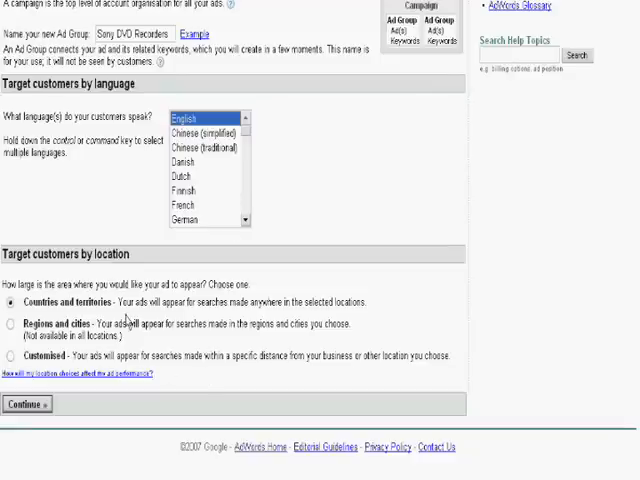
mouse_move(127, 320)
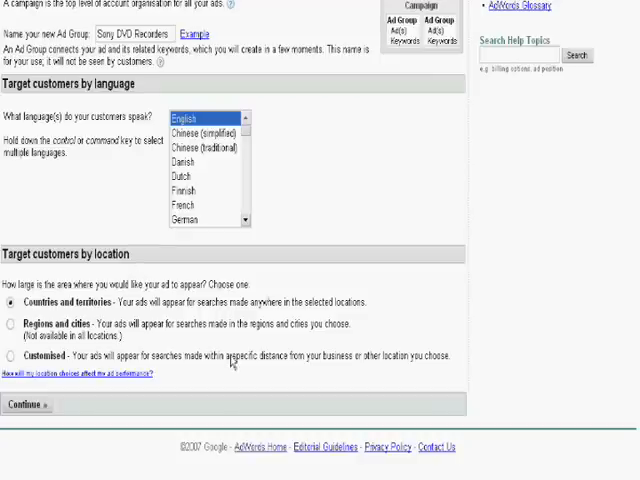
mouse_move(232, 360)
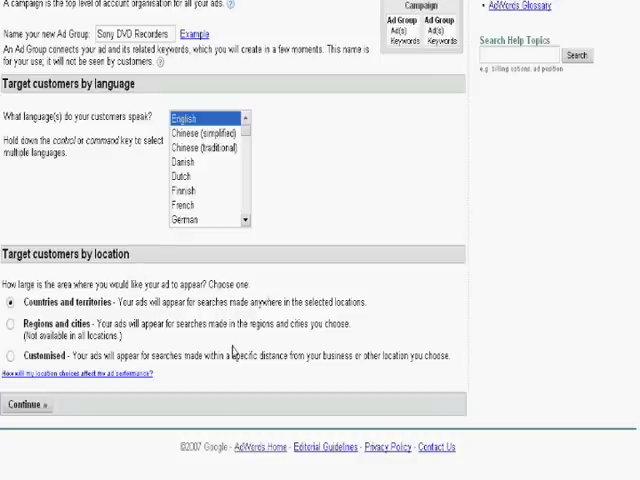
mouse_move(52, 317)
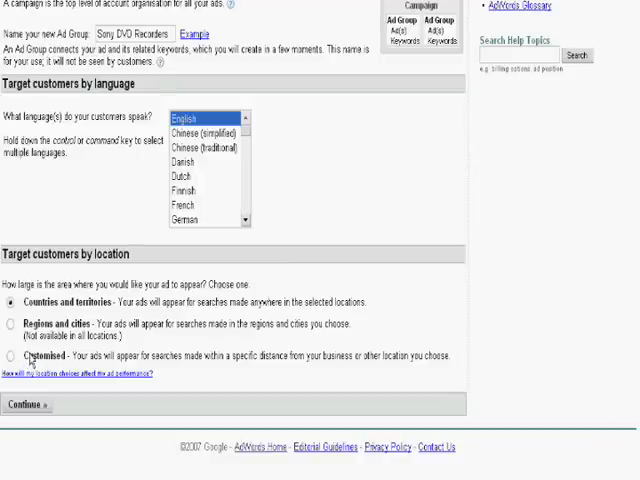
mouse_move(93, 388)
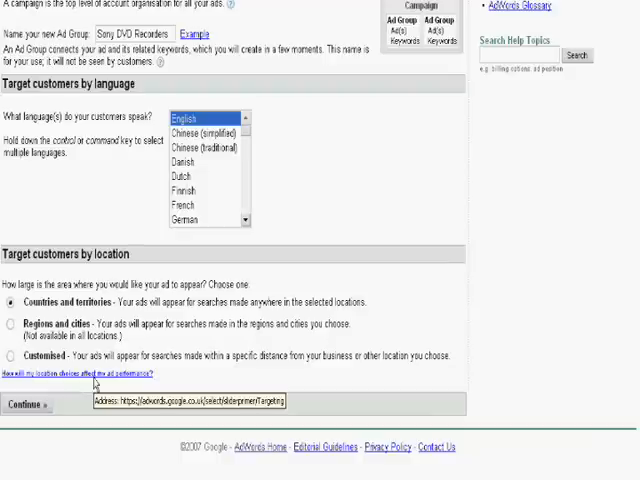
mouse_move(165, 368)
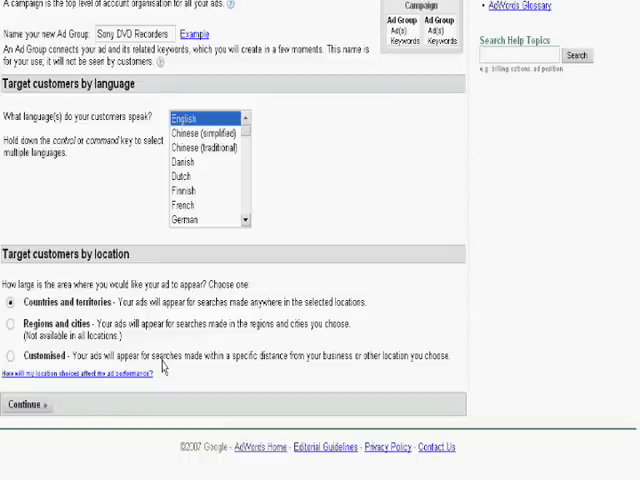
mouse_move(165, 365)
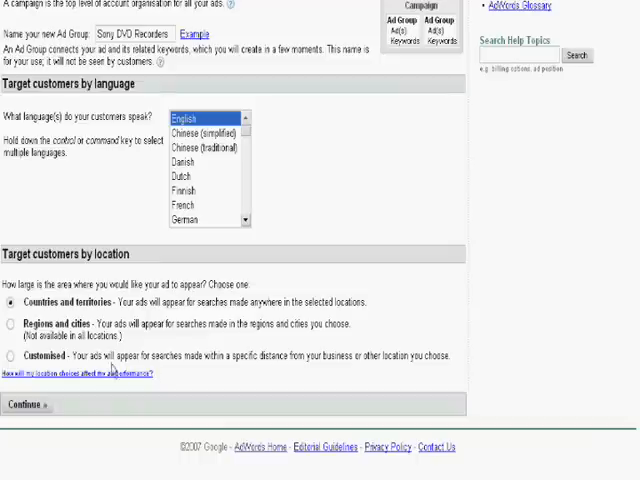
mouse_move(153, 441)
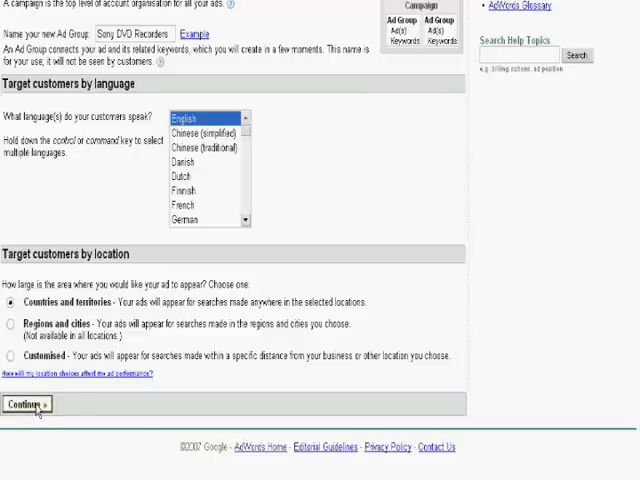
Remove Bulgaria from the campaign's targeted countries.
click(50, 404)
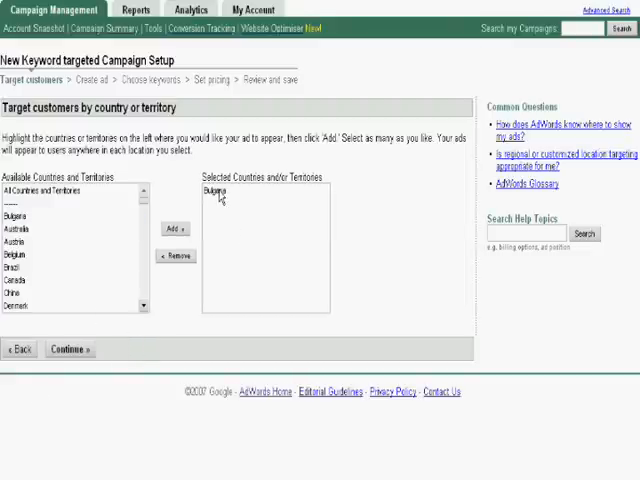
click(218, 191)
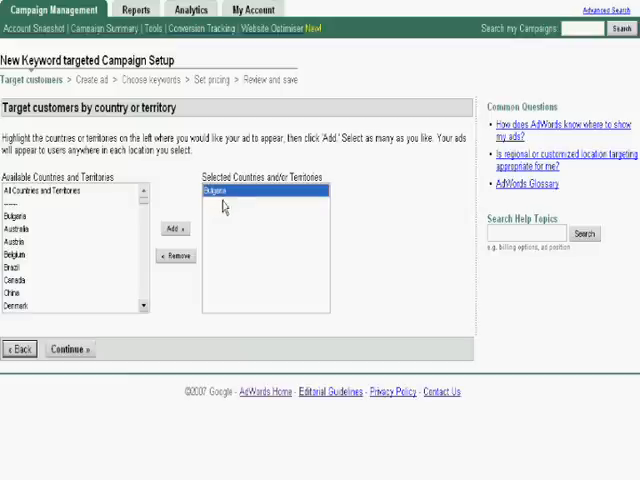
mouse_move(240, 200)
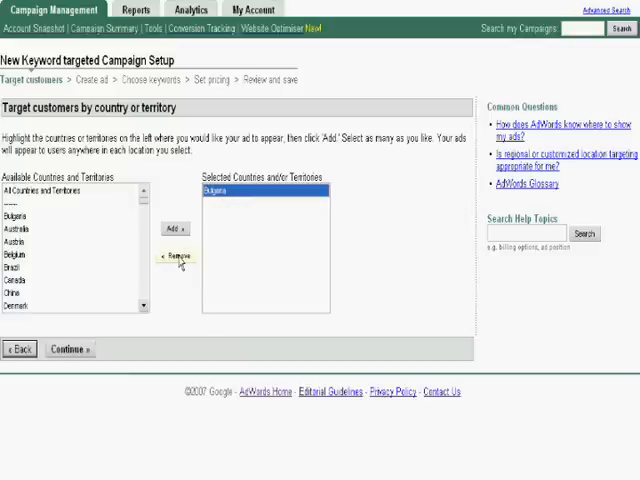
click(175, 255)
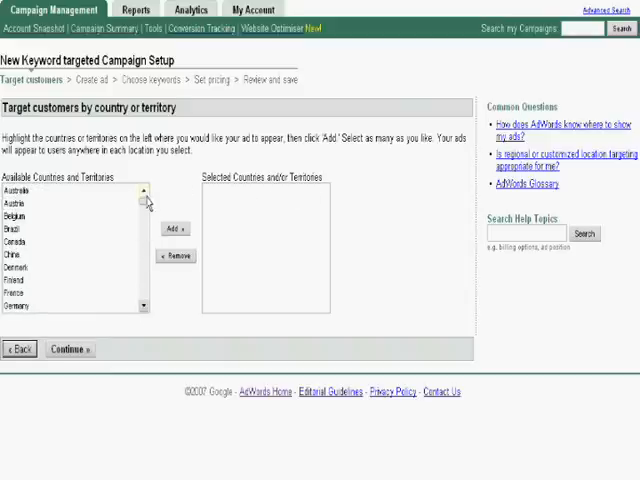
Add United Kingdom and France to the selected target countries.
scroll(down, 3)
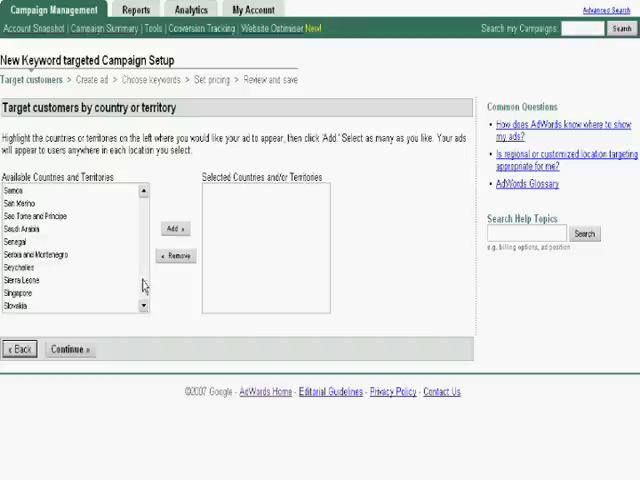
scroll(down, 3)
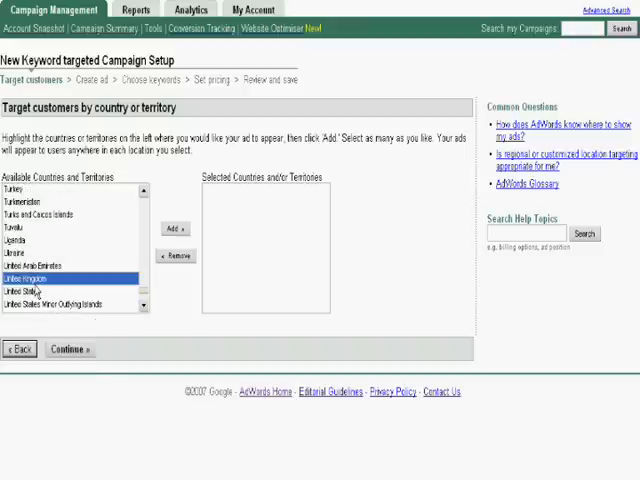
click(175, 228)
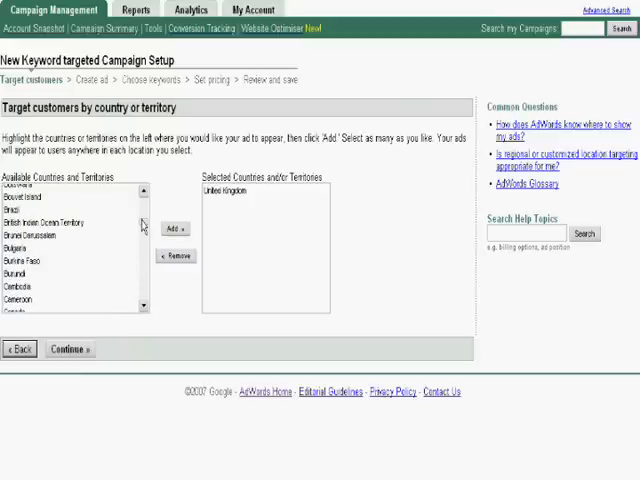
click(30, 255)
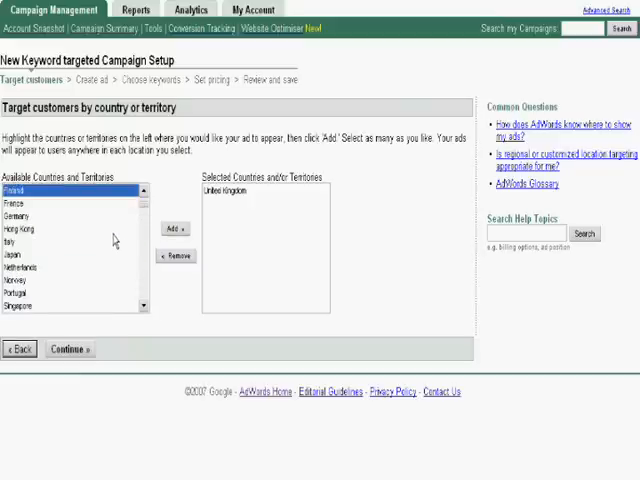
click(17, 201)
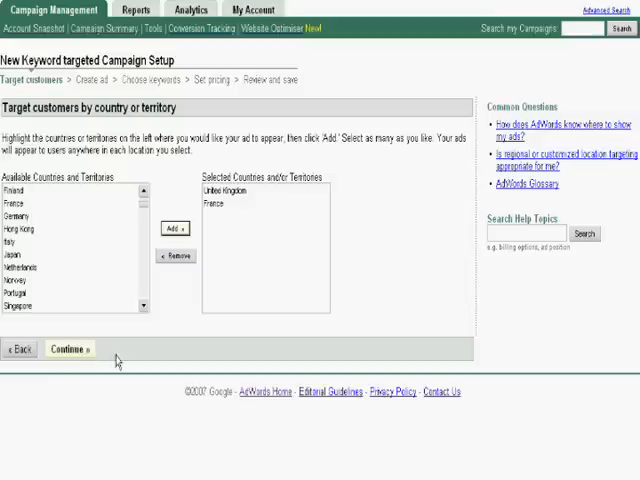
mouse_move(102, 373)
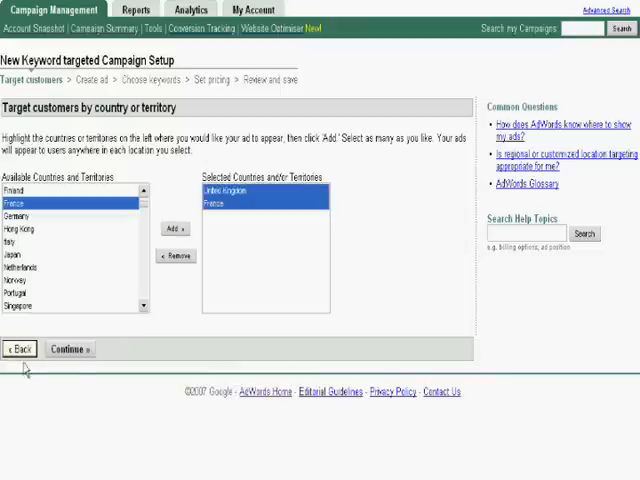
Go back, choose 'Regions and cities' location targeting, and continue to area selection.
click(69, 348)
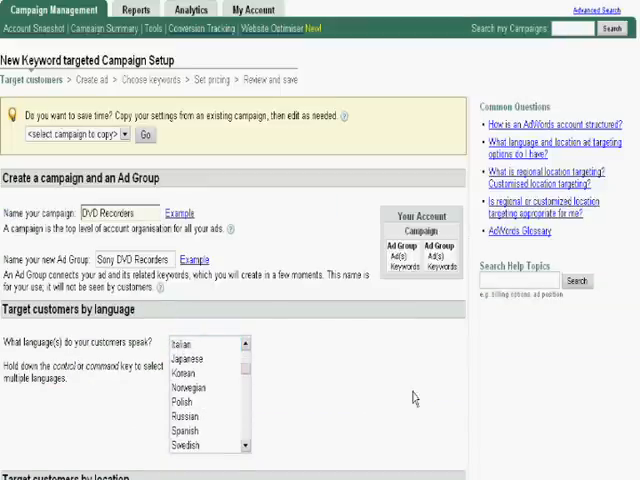
scroll(down, 3)
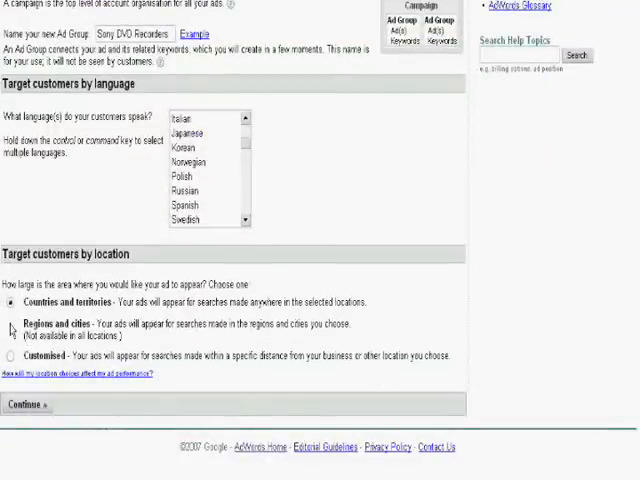
click(12, 324)
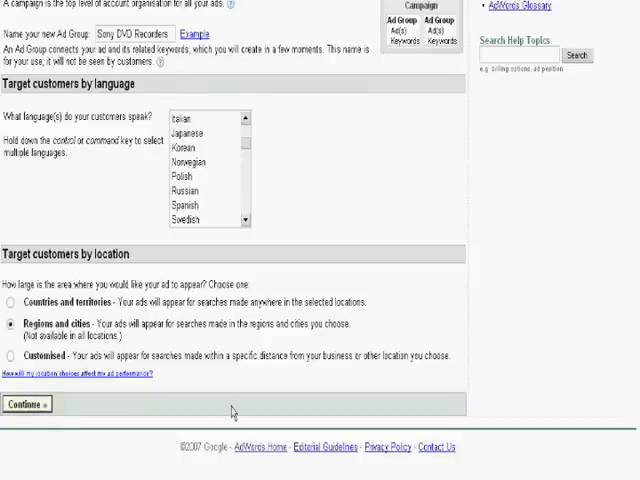
click(27, 403)
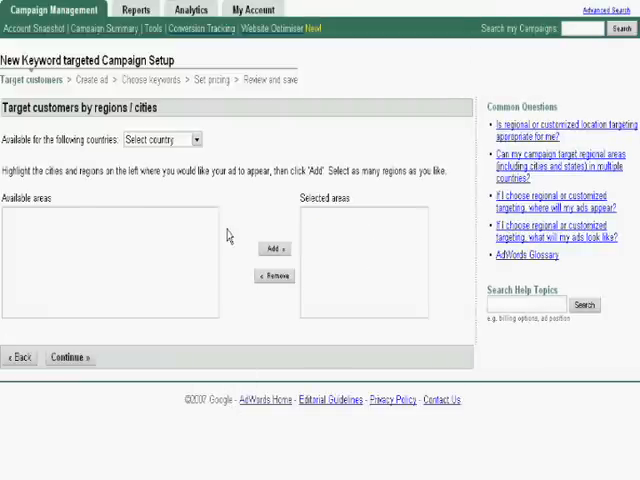
mouse_move(38, 188)
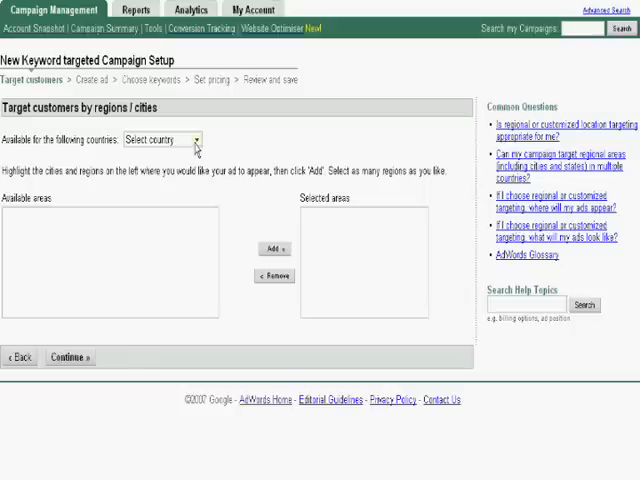
Pick United Kingdom in the 'Available for the following countries' dropdown.
click(192, 139)
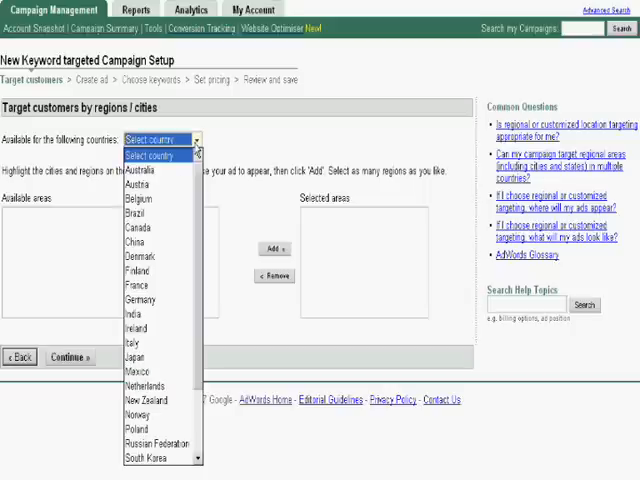
scroll(down, 3)
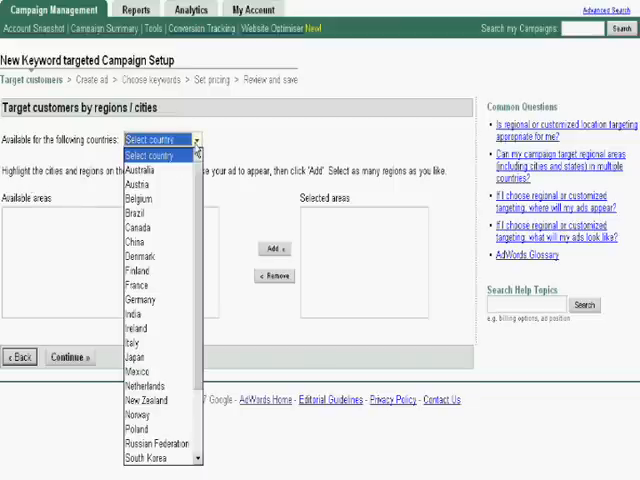
scroll(down, 3)
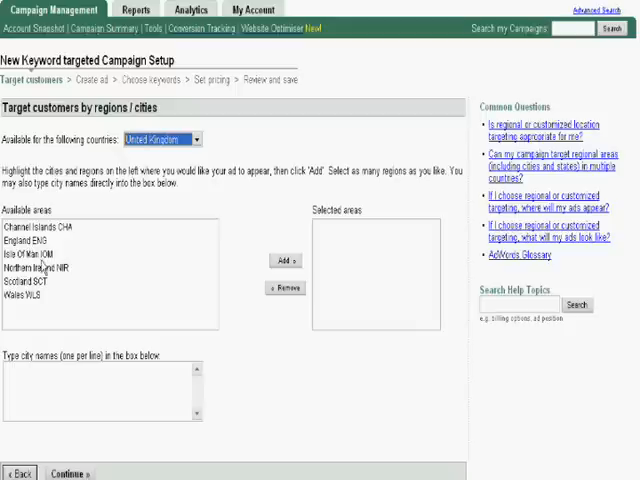
click(38, 239)
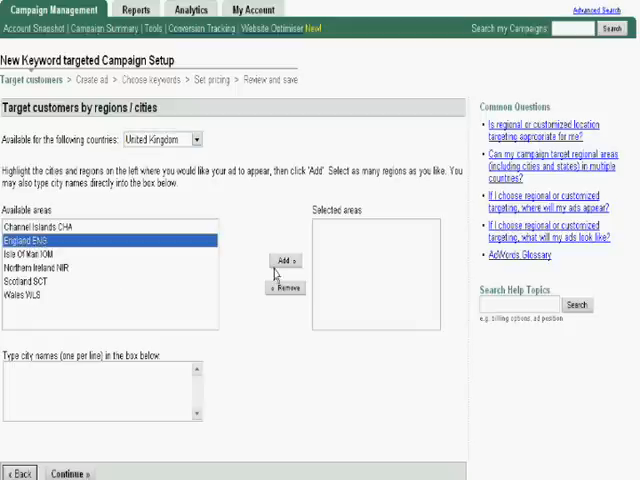
click(279, 261)
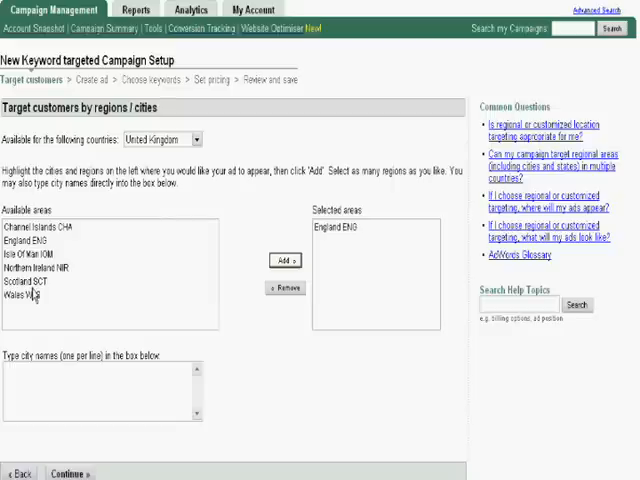
click(281, 261)
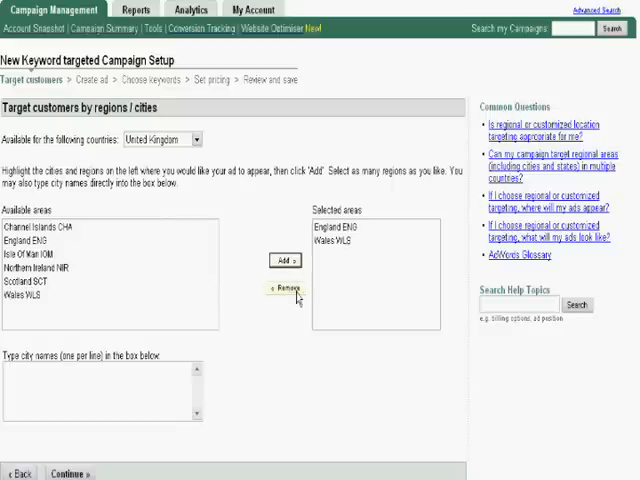
click(327, 227)
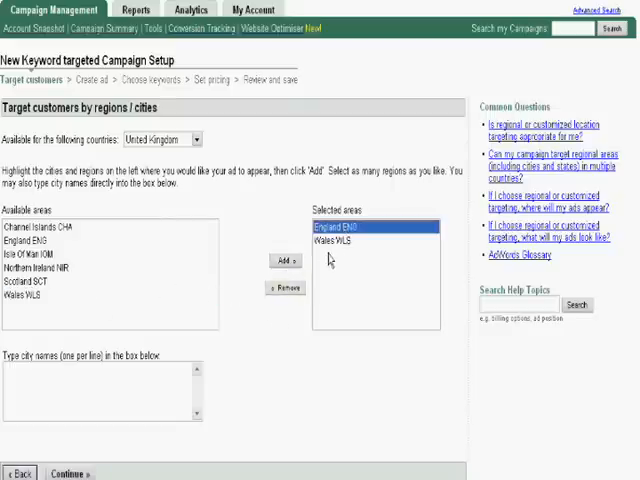
click(287, 288)
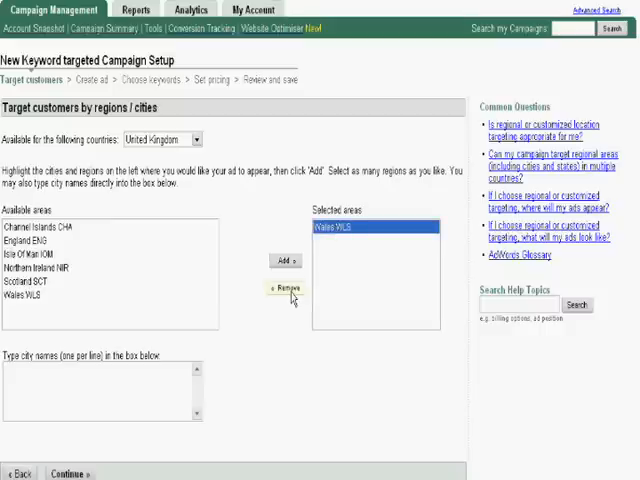
click(284, 288)
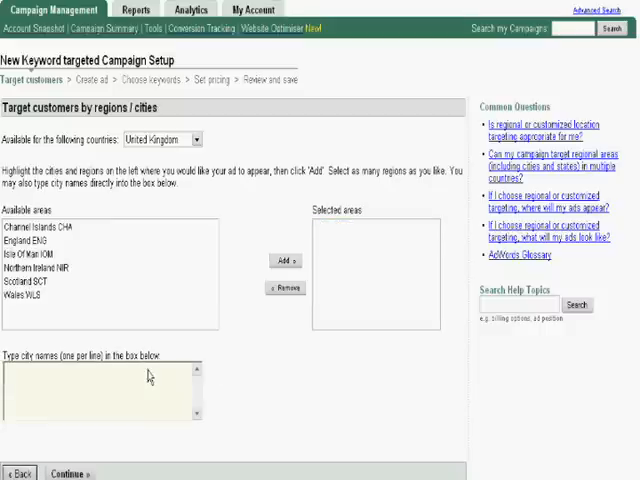
Enter 'Manchester, England' and 'Newcastle, Northern Ireland' as target city names.
text(M)
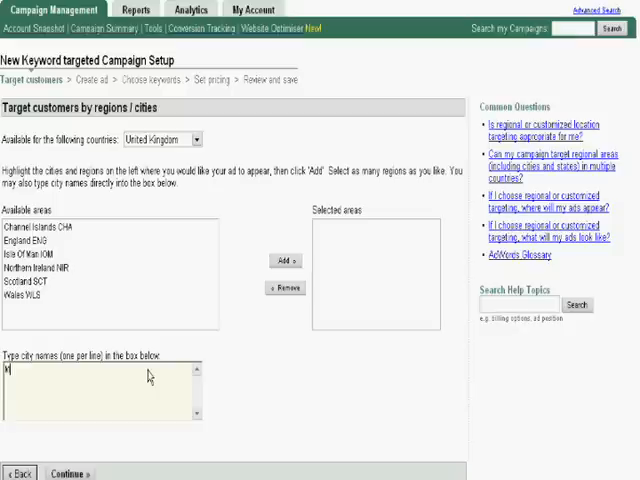
text(anchester)
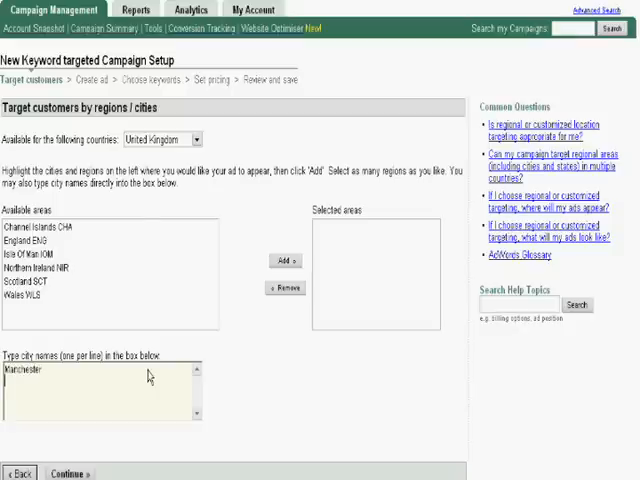
text(Newcastle)
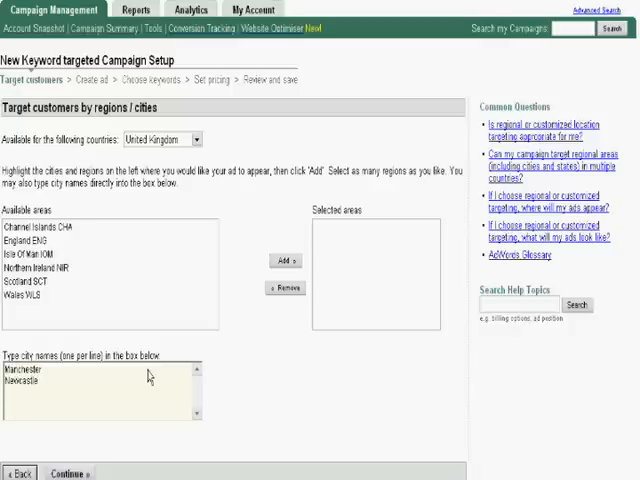
scroll(down, 3)
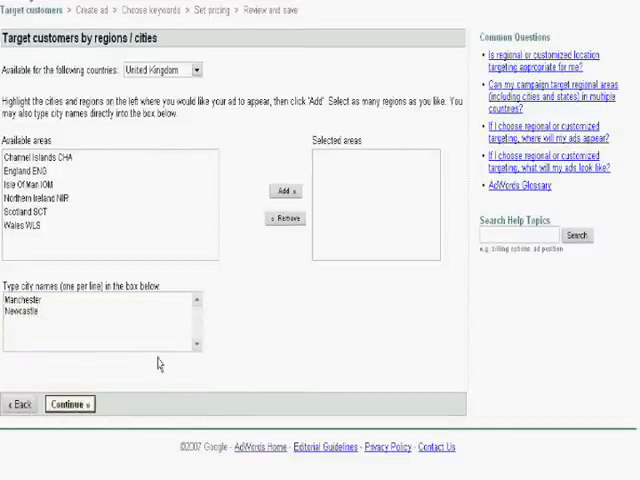
click(68, 403)
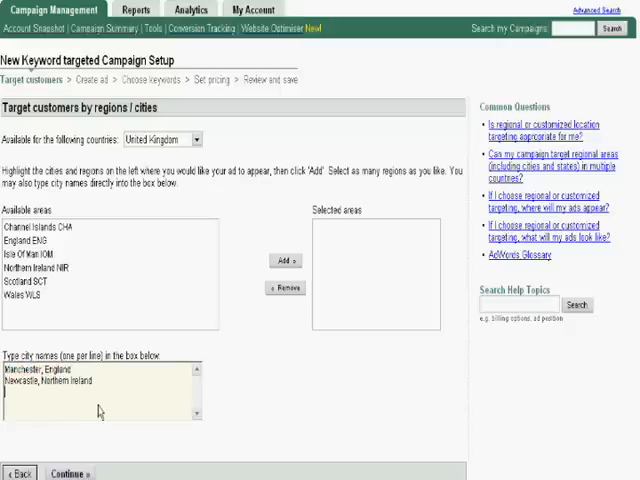
Change the regional targeting country dropdown to Spain.
scroll(down, 3)
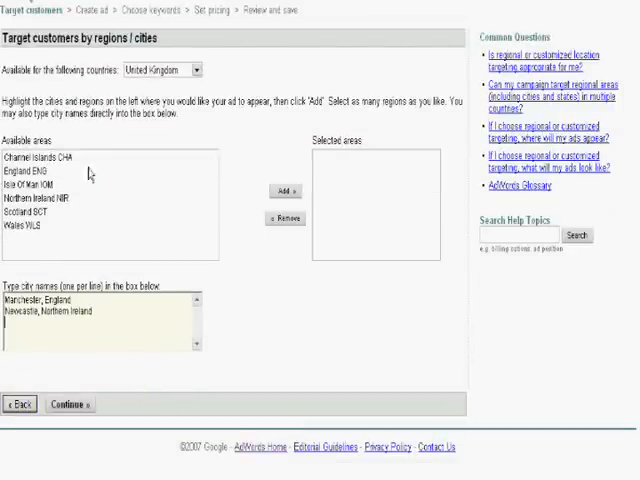
click(199, 69)
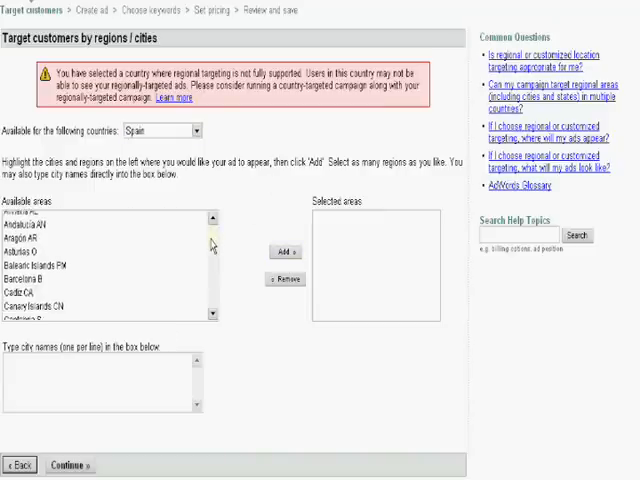
Add Barcelona from Spain's available areas to the selected areas.
scroll(down, 3)
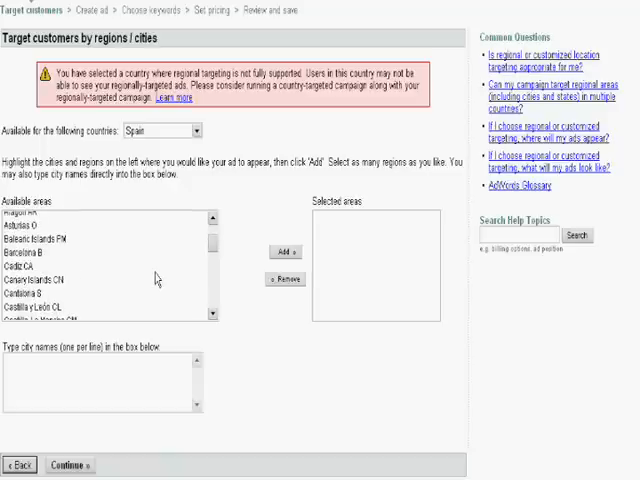
click(283, 250)
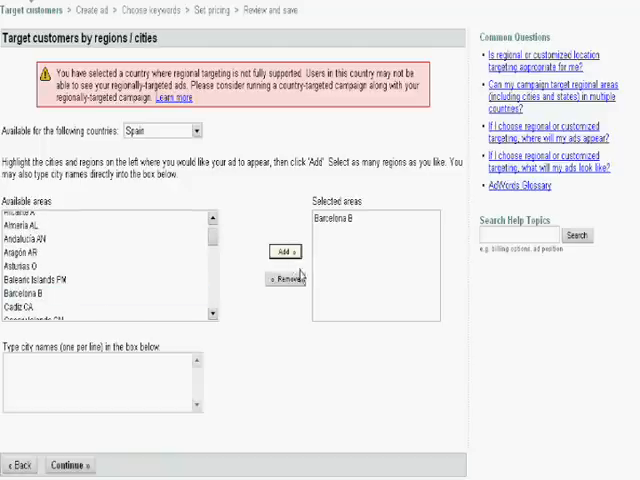